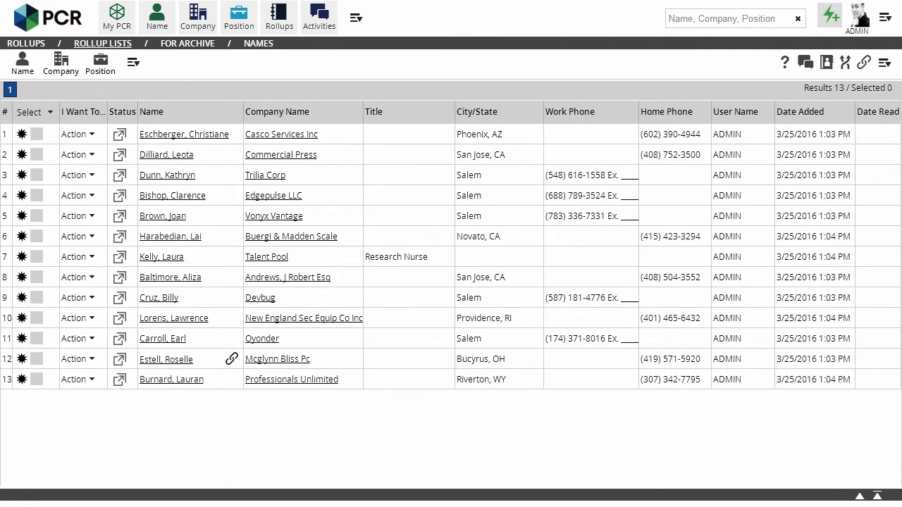
Check all 13 names on the For Archive rollup list via the Select dropdown
click(32, 112)
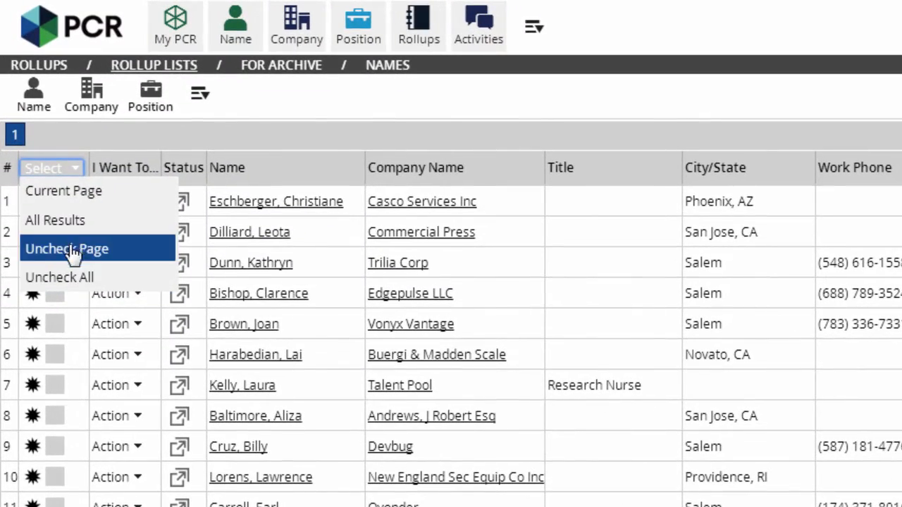
click(63, 191)
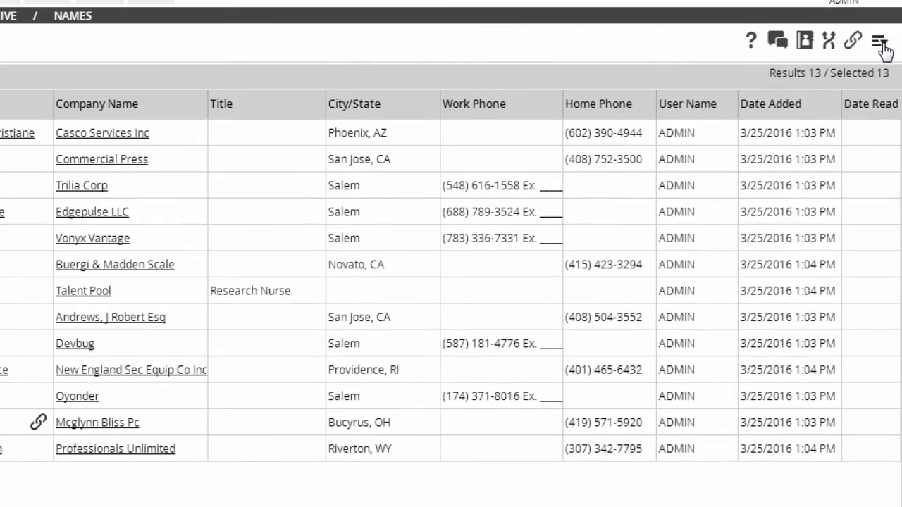
Open the bulk actions menu for the 13 selected names
click(878, 40)
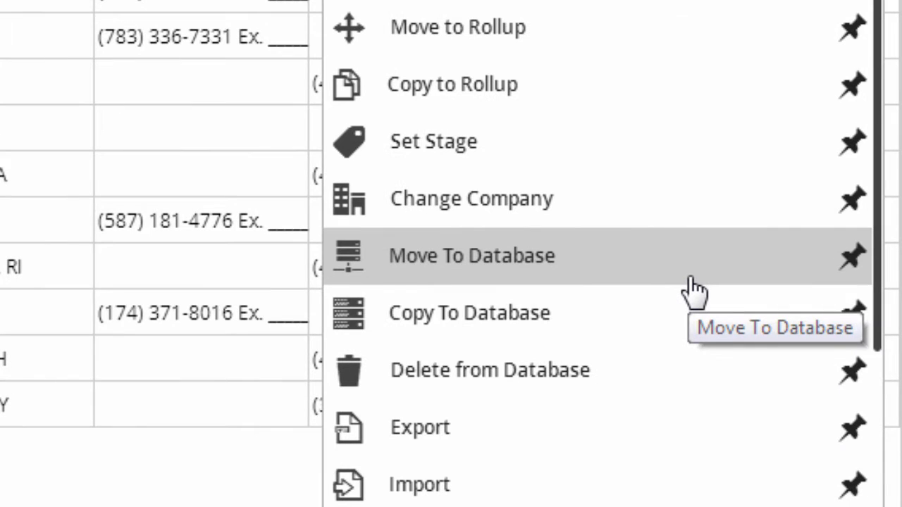
mouse_move(683, 325)
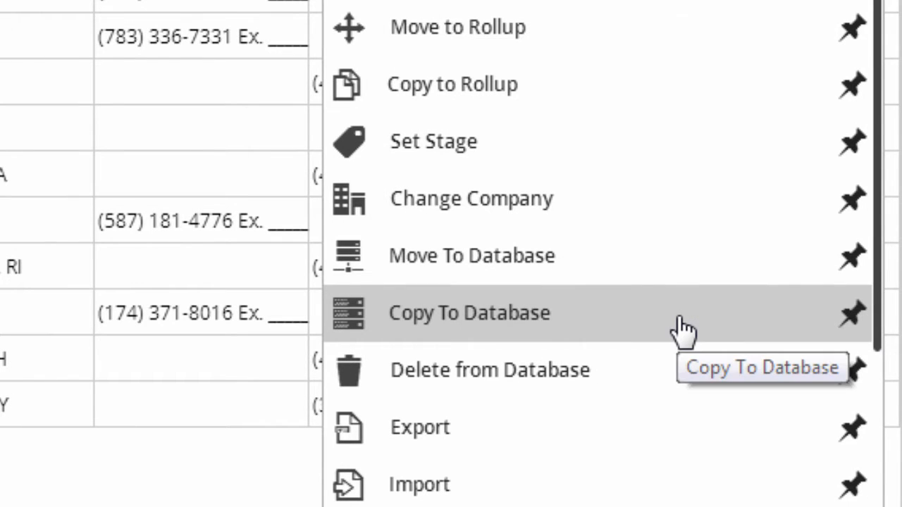
mouse_move(673, 256)
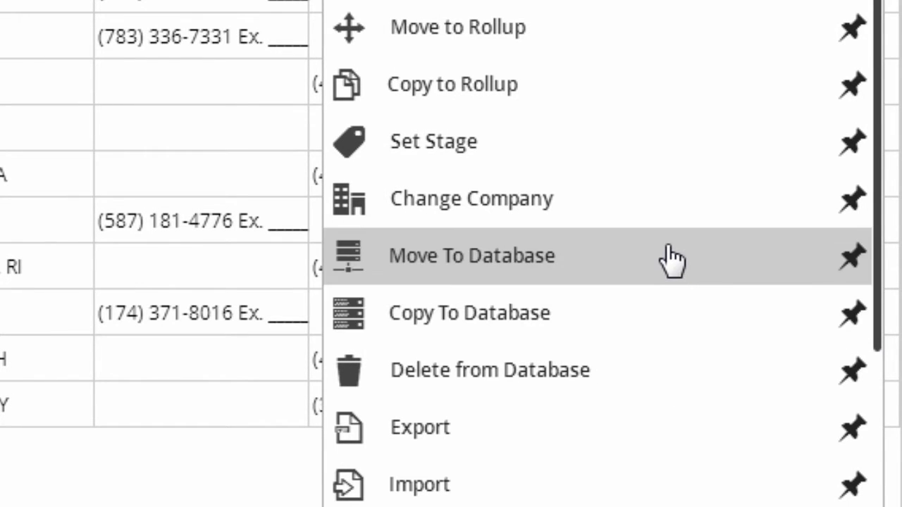
Move the names to Archive, checking First/Last/Company Name duplicates and recreating the rollup list
click(471, 256)
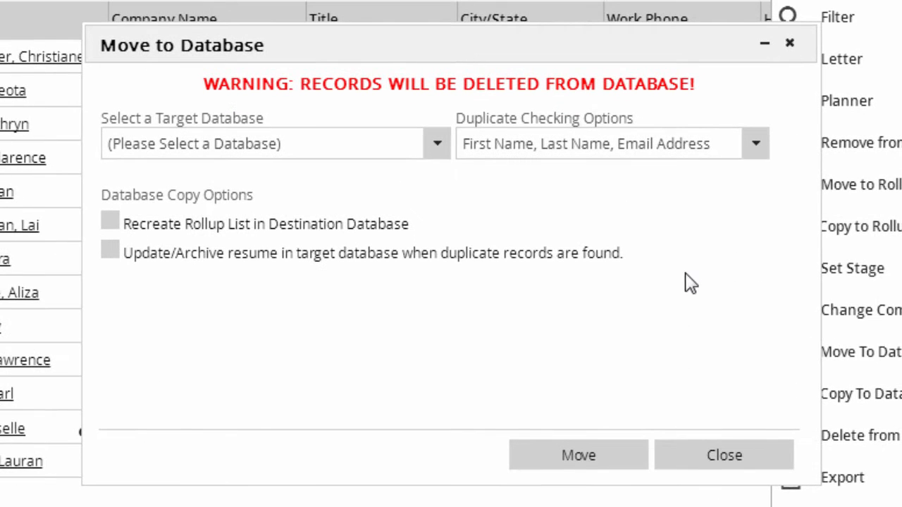
click(436, 143)
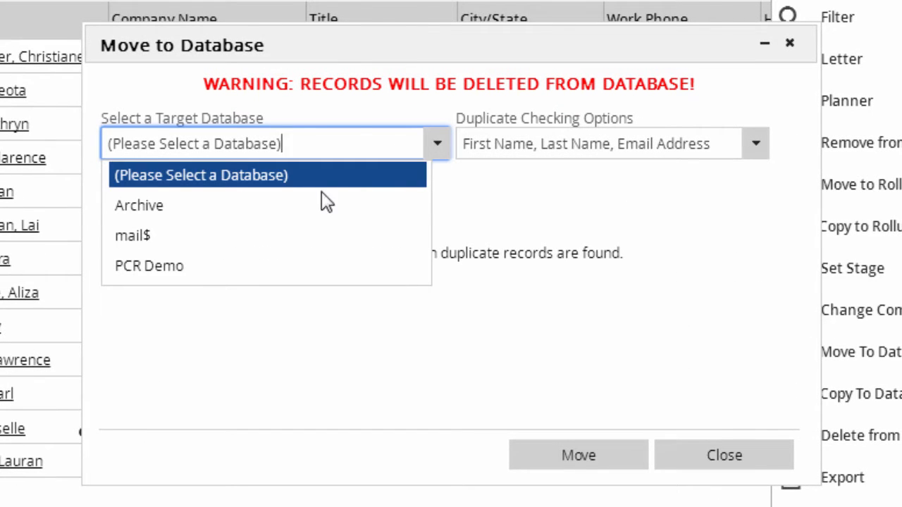
click(139, 205)
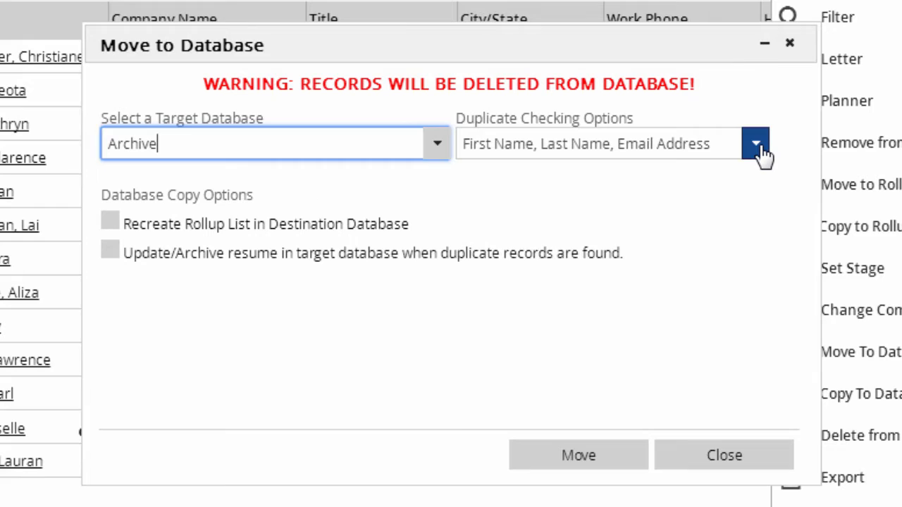
click(754, 143)
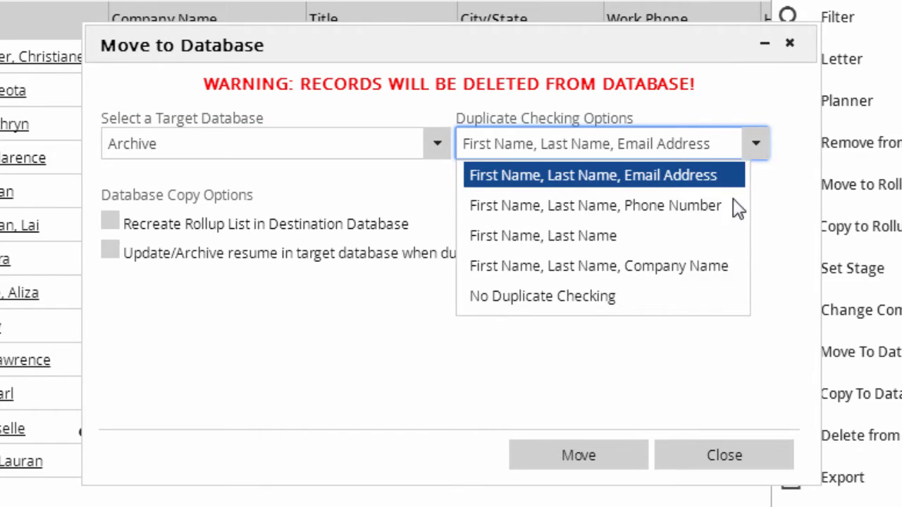
click(598, 266)
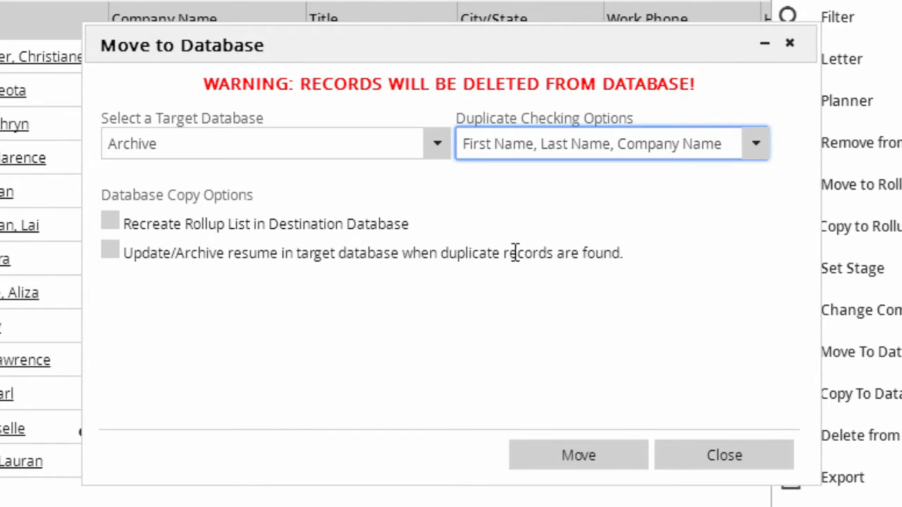
click(110, 222)
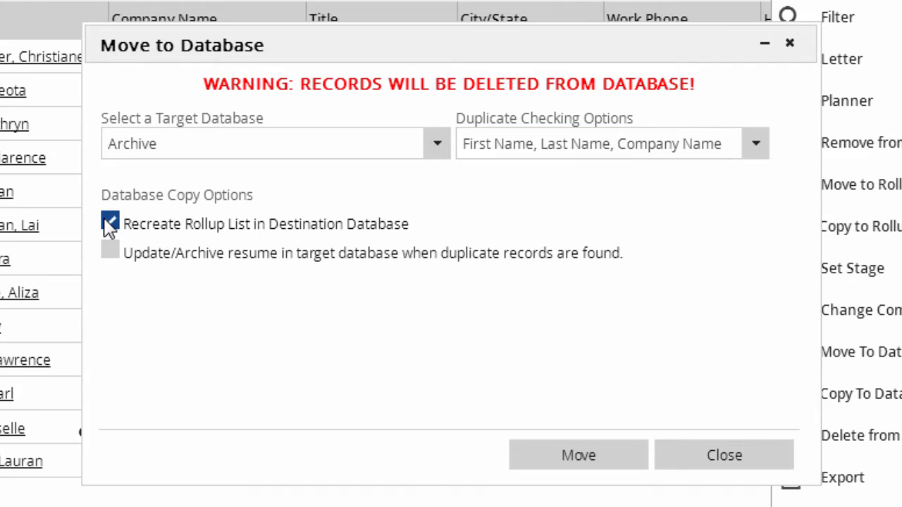
click(110, 223)
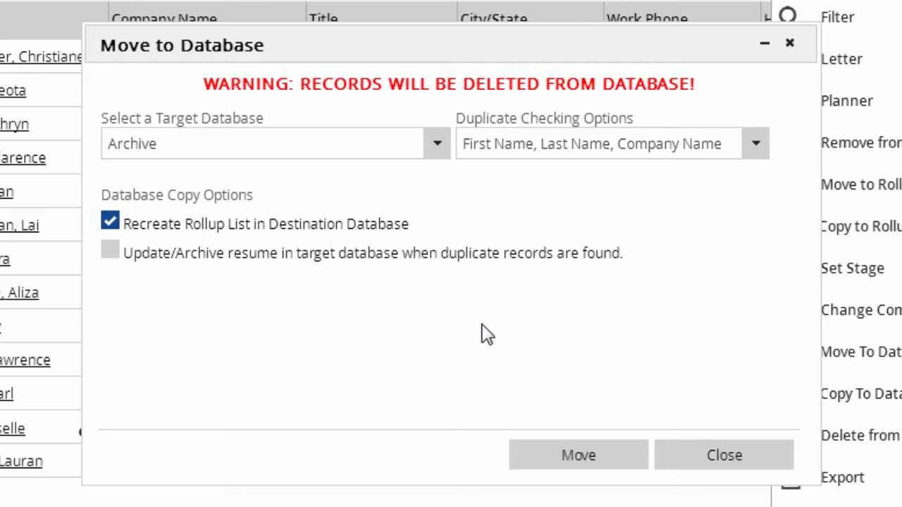
mouse_move(620, 455)
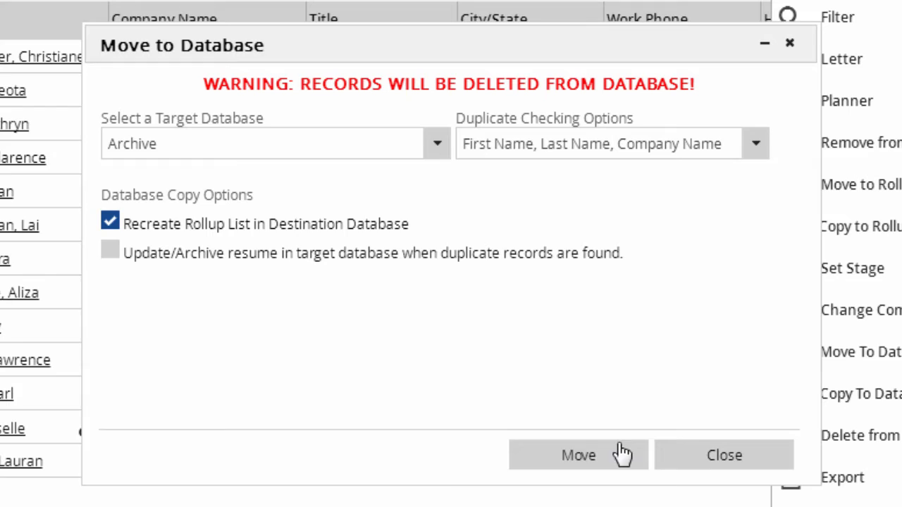
click(578, 455)
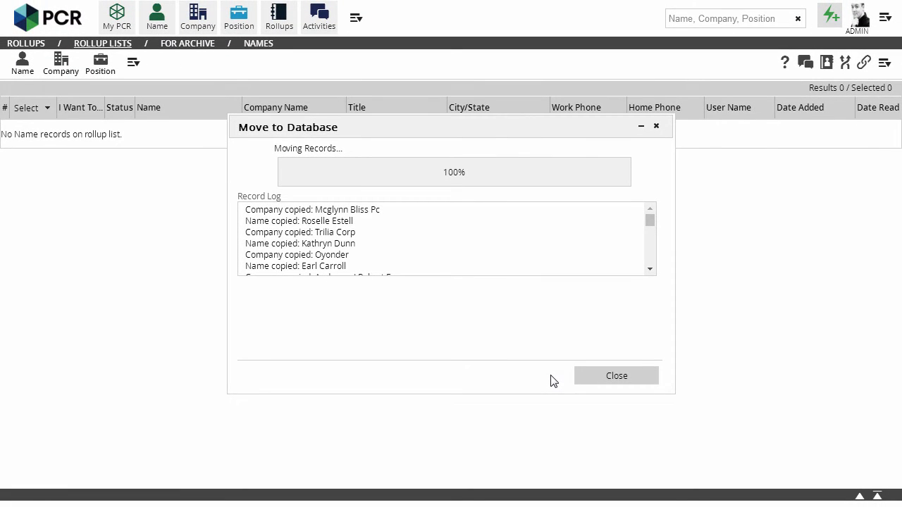
Close the move log, open a candidate's name record, and choose Customize
click(615, 376)
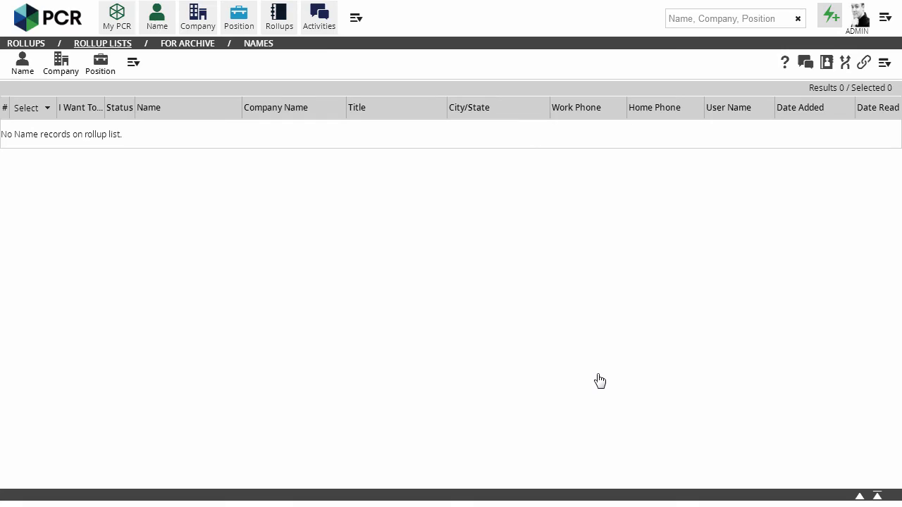
click(157, 16)
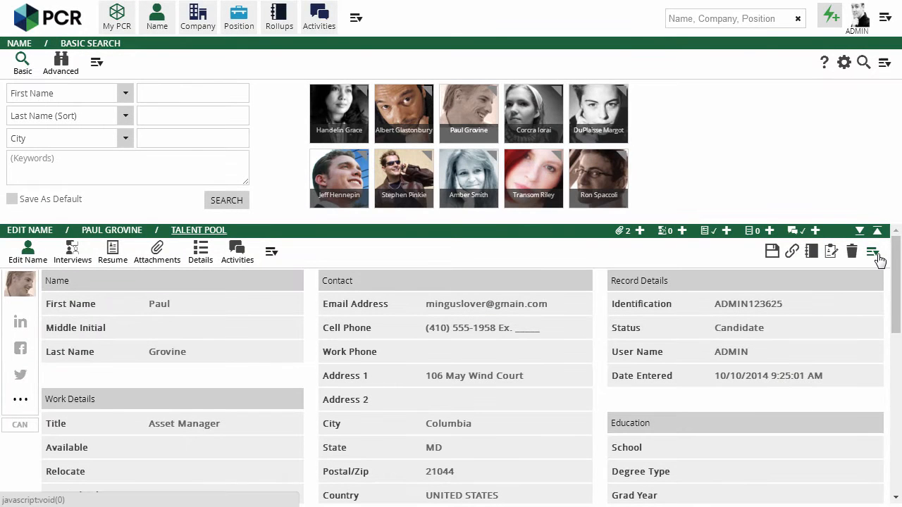
click(873, 251)
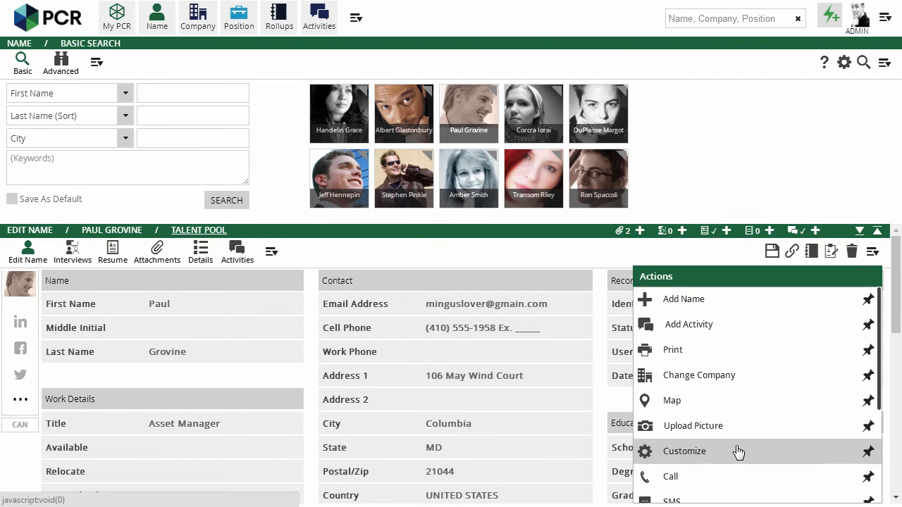
mouse_move(736, 451)
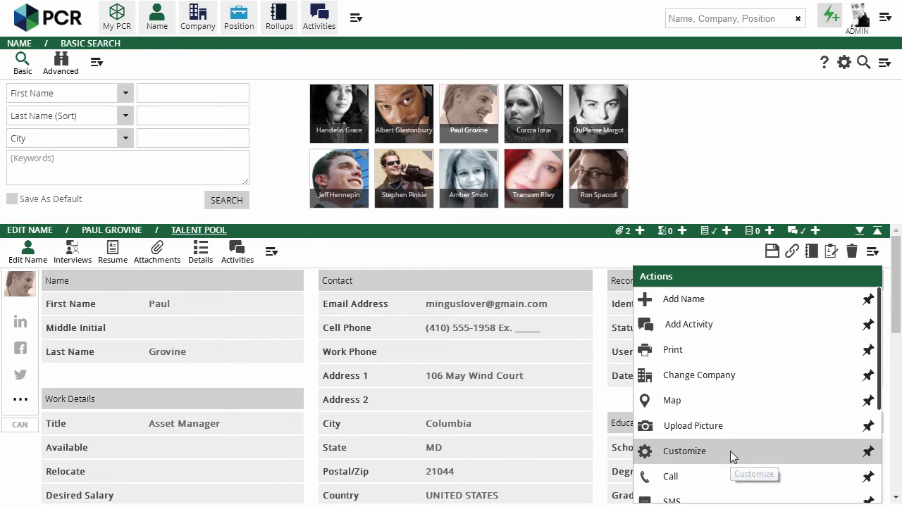
click(684, 451)
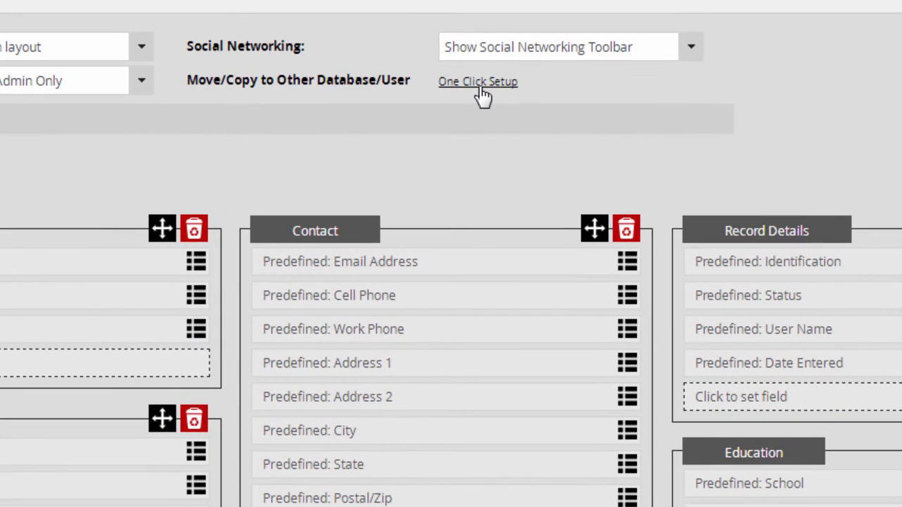
Save One Click Setup: target Archive, MOVE, source label 'Main Database'
click(478, 81)
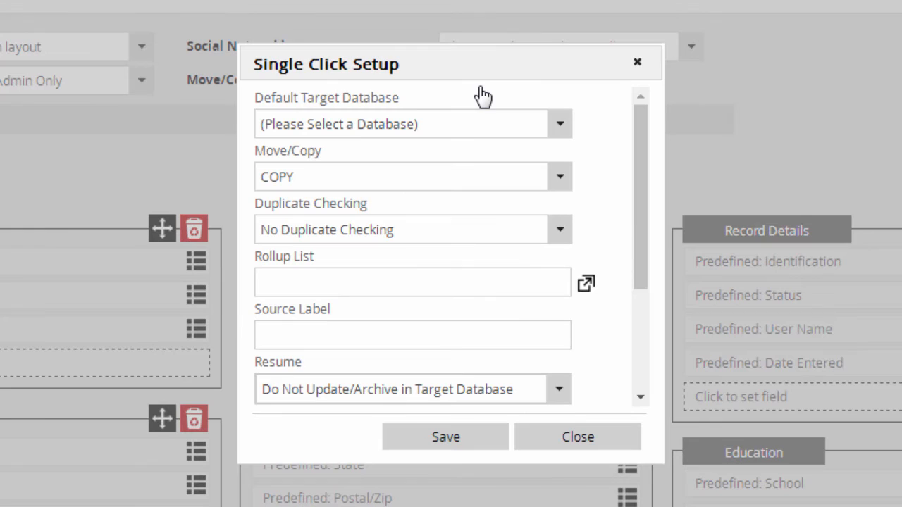
click(559, 123)
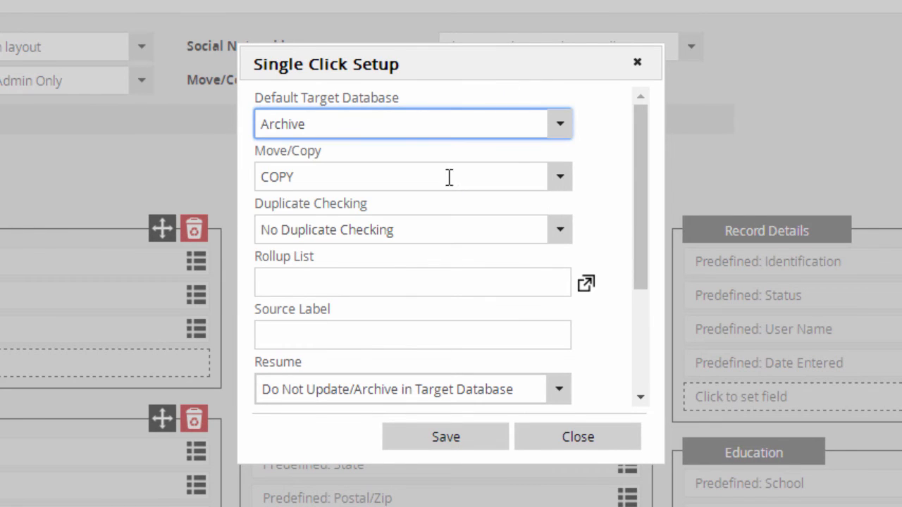
click(559, 177)
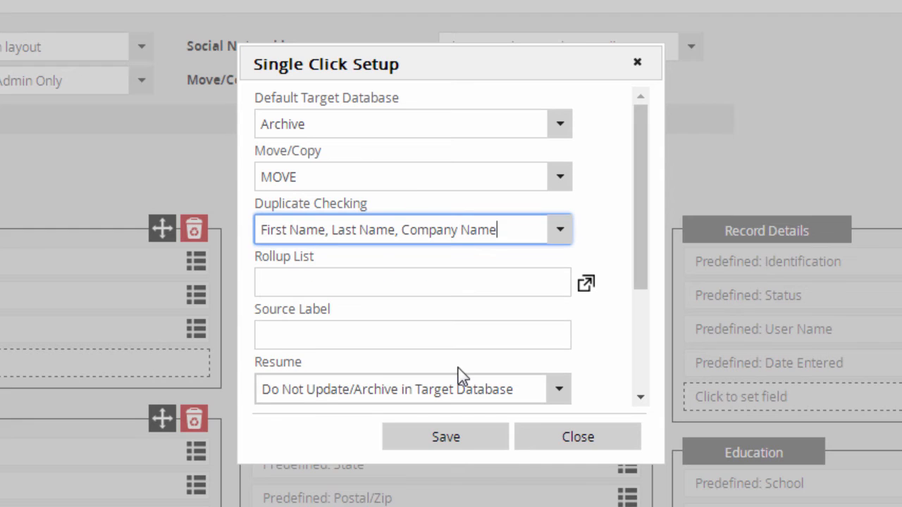
text(Main Database)
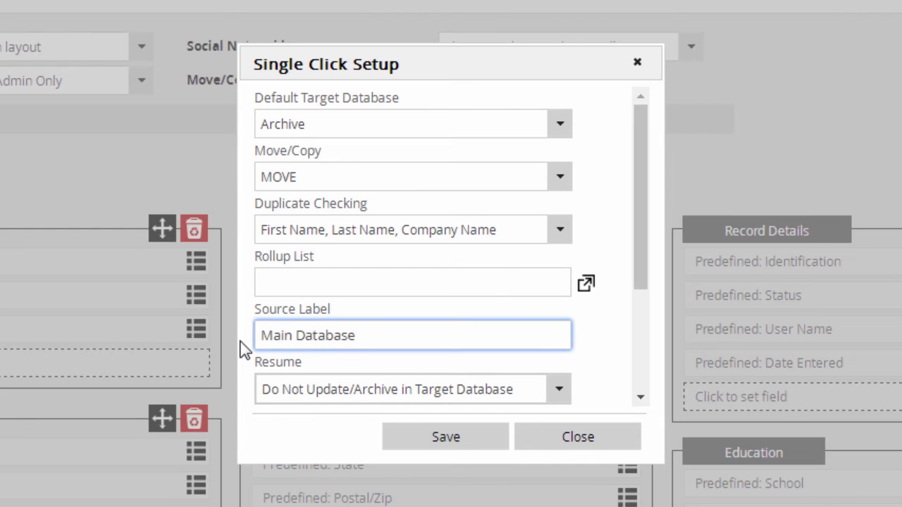
scroll(down, 3)
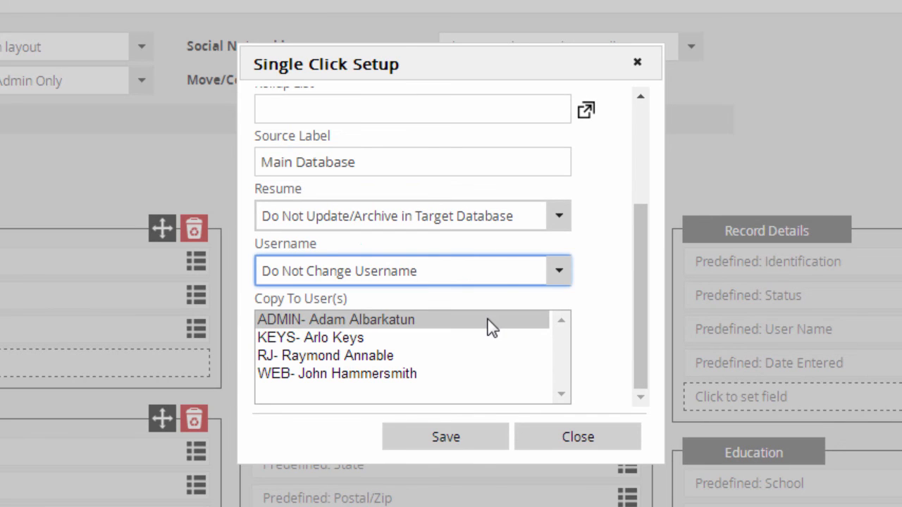
click(577, 437)
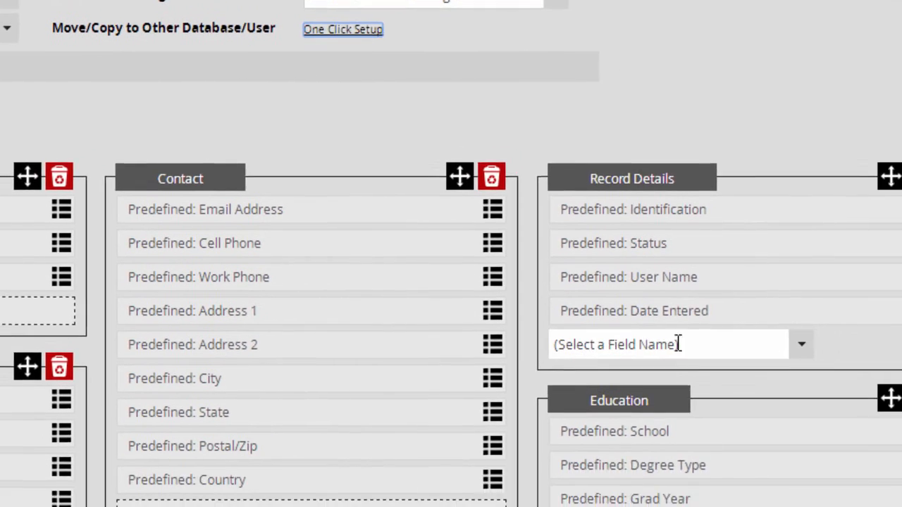
text(move)
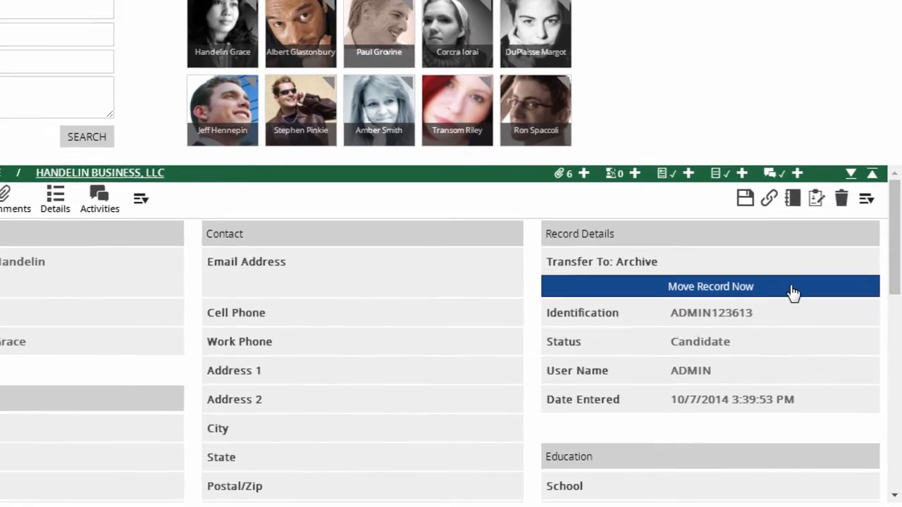
click(710, 286)
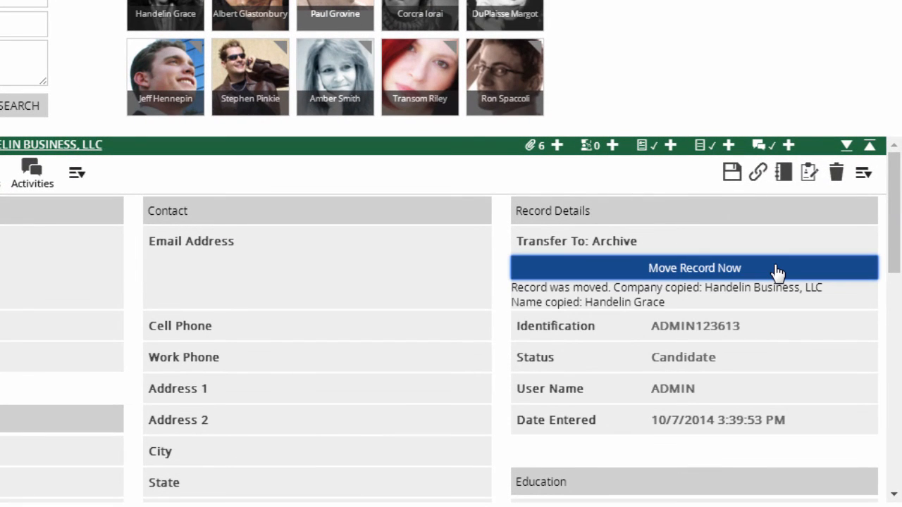